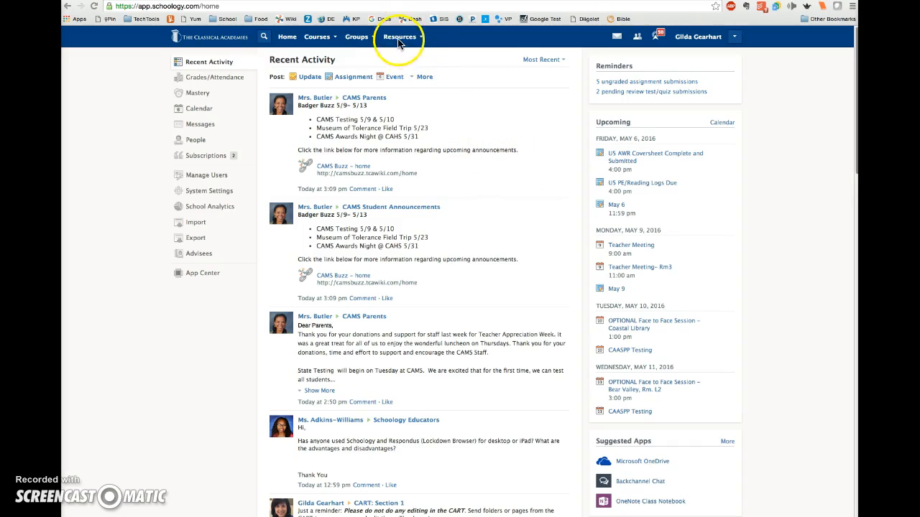
- Go to personal resources and show the Learning Objectives collection
left_click(400, 38)
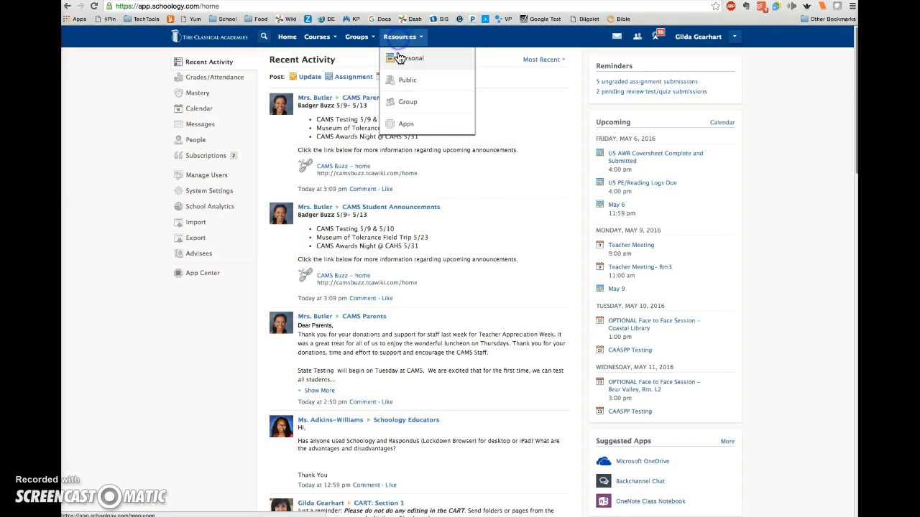
left_click(411, 58)
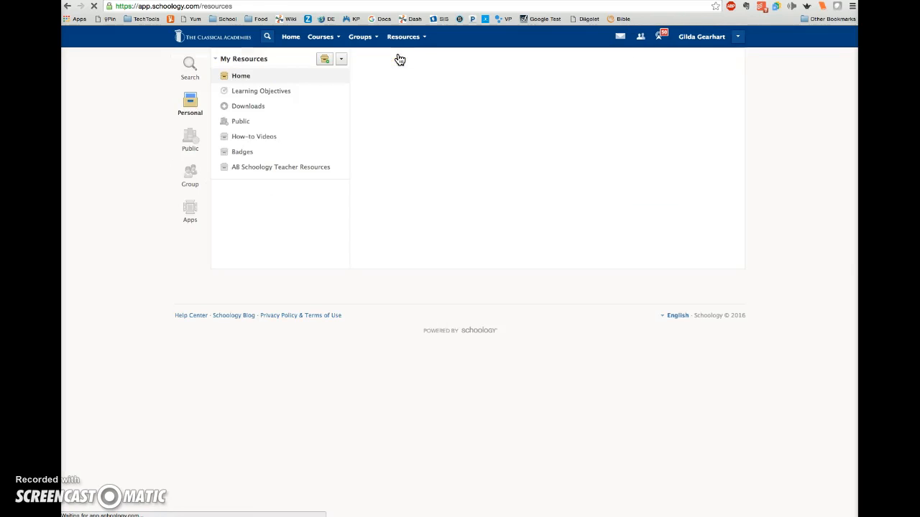
left_click(261, 90)
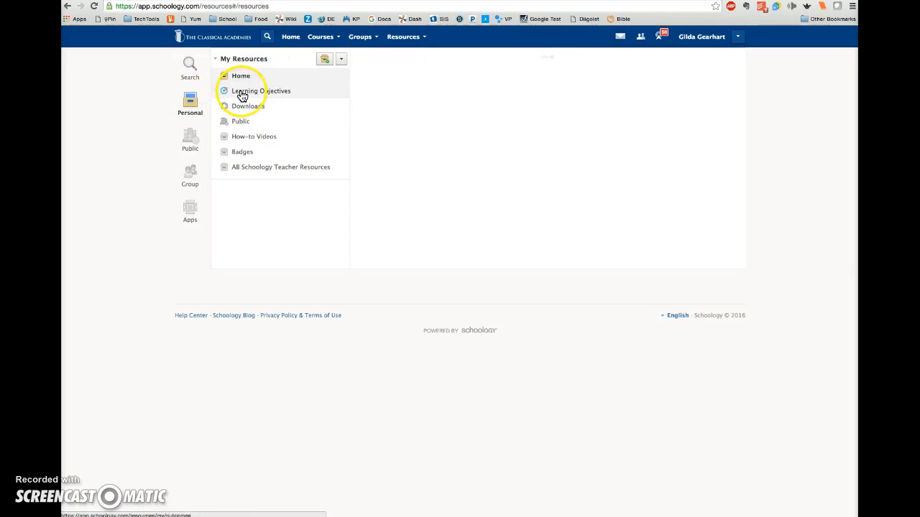
left_click(260, 90)
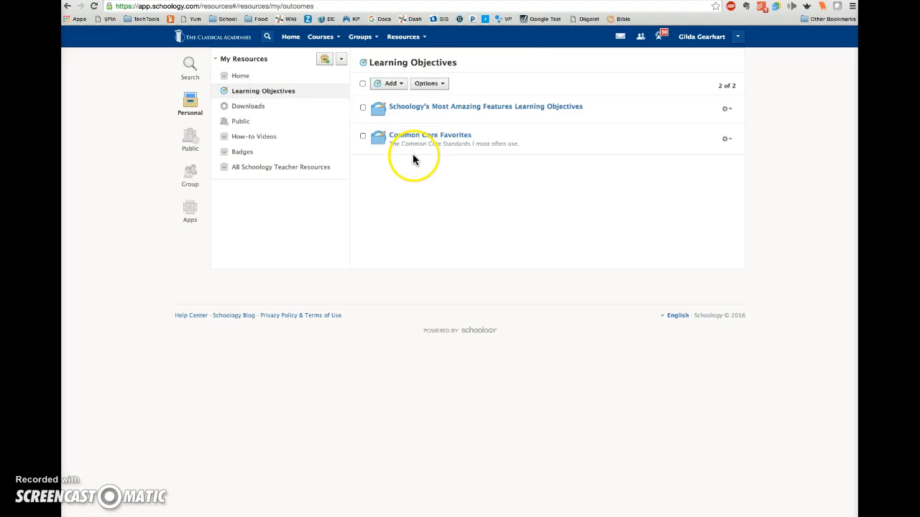
left_click(388, 82)
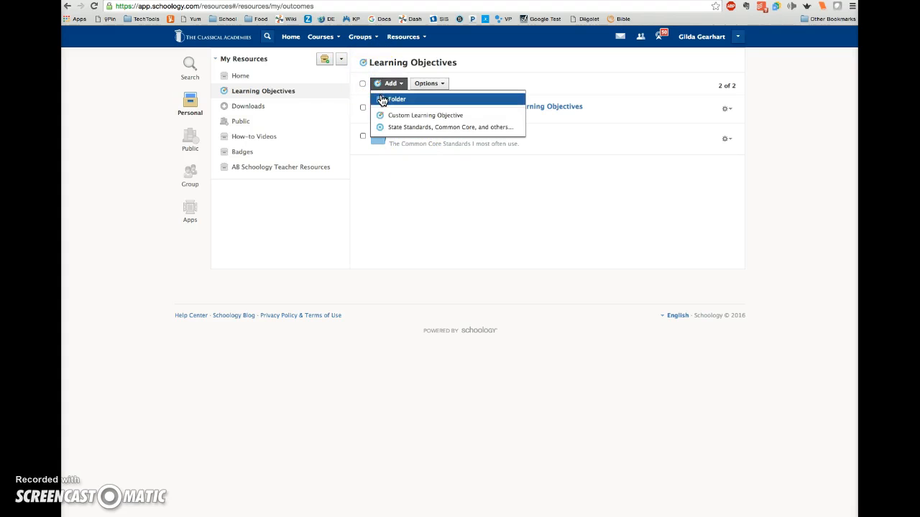
left_click(395, 99)
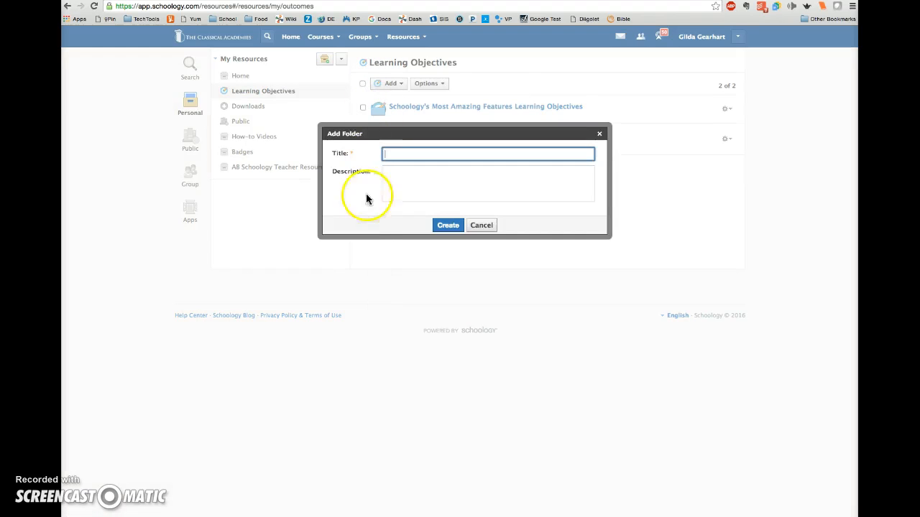
left_click(489, 152)
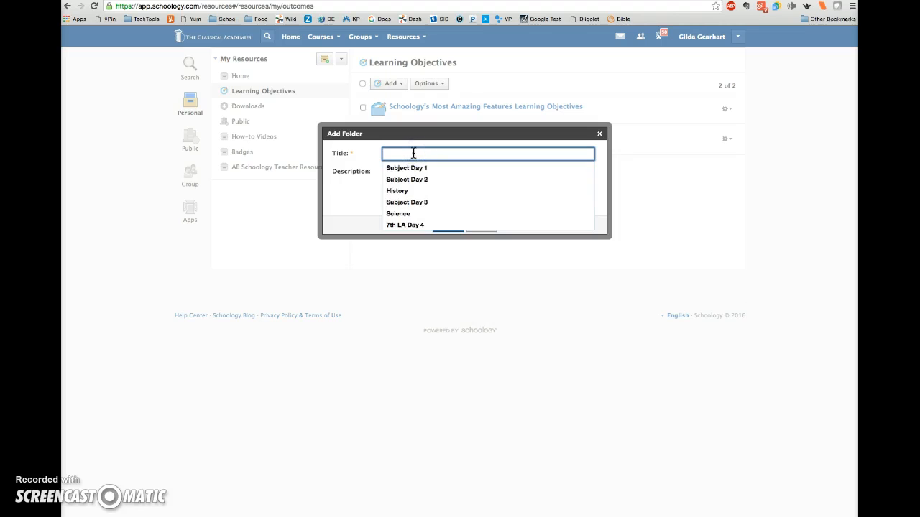
type("Sean Smith")
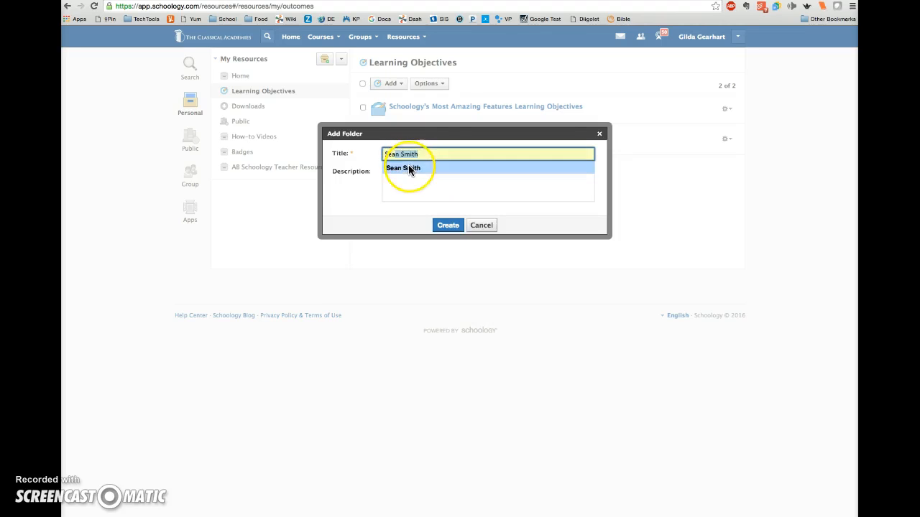
left_click(488, 183)
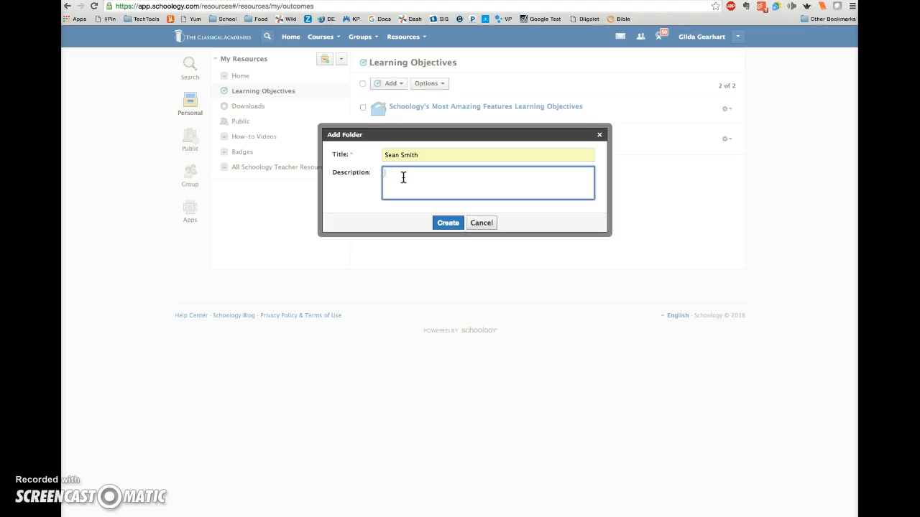
type("2")
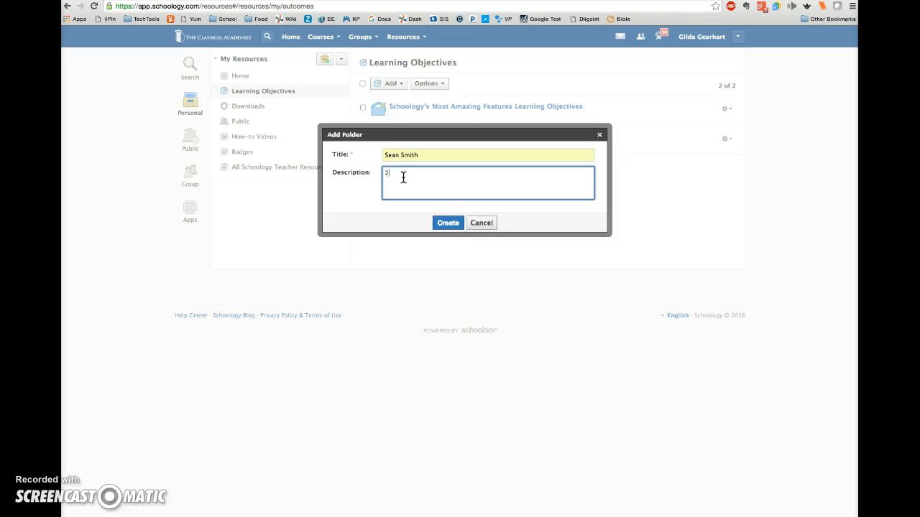
type("015-16 Goals")
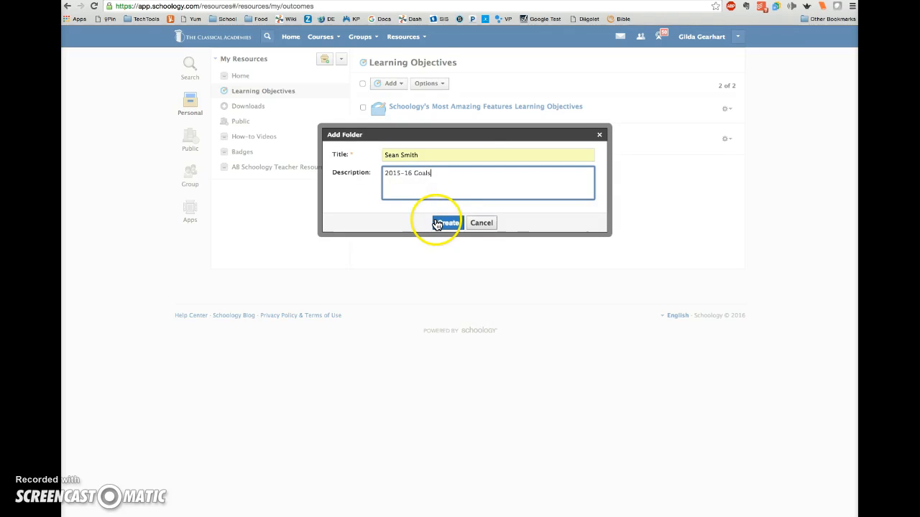
left_click(445, 223)
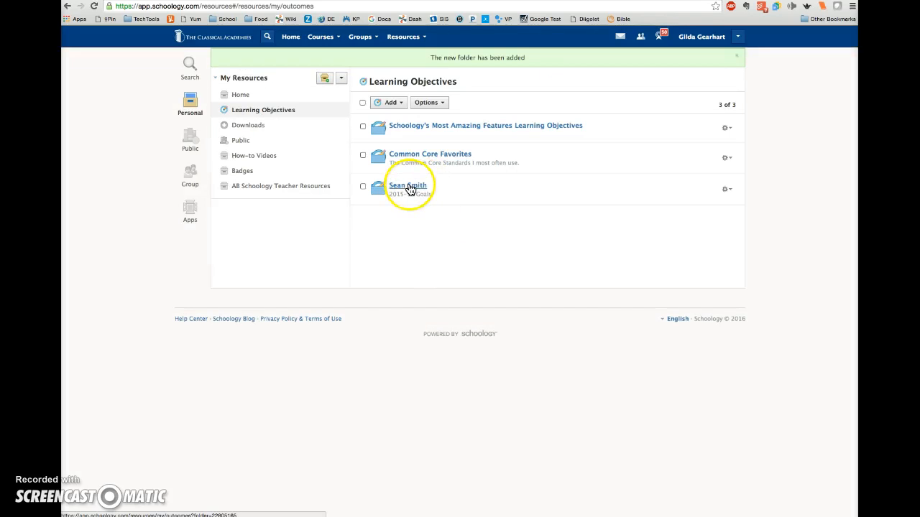
left_click(408, 186)
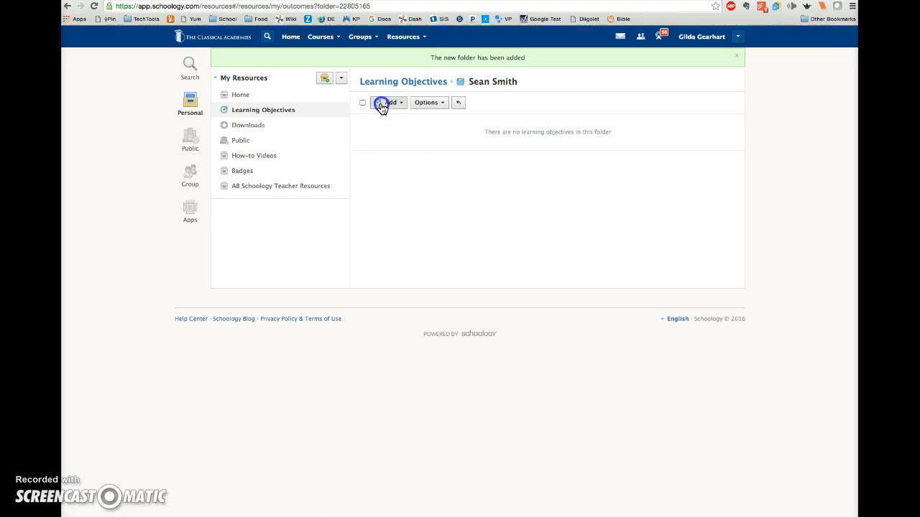
left_click(388, 102)
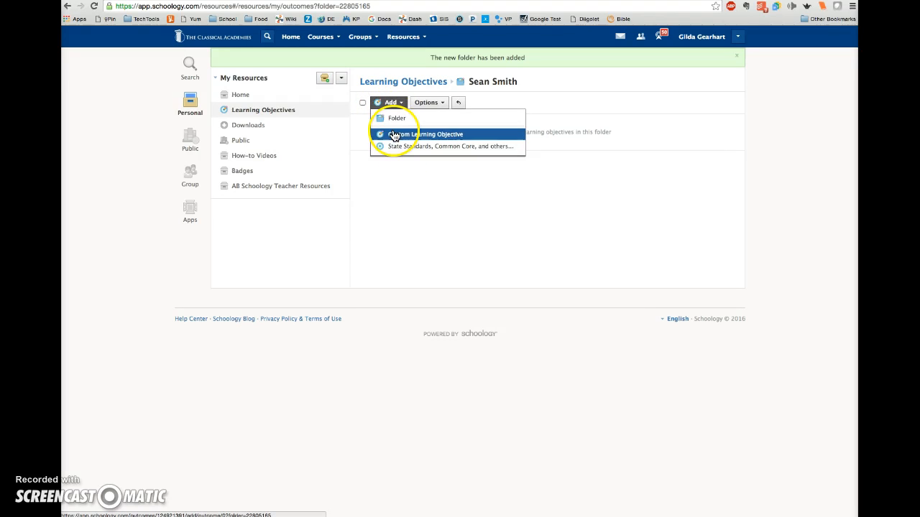
left_click(424, 135)
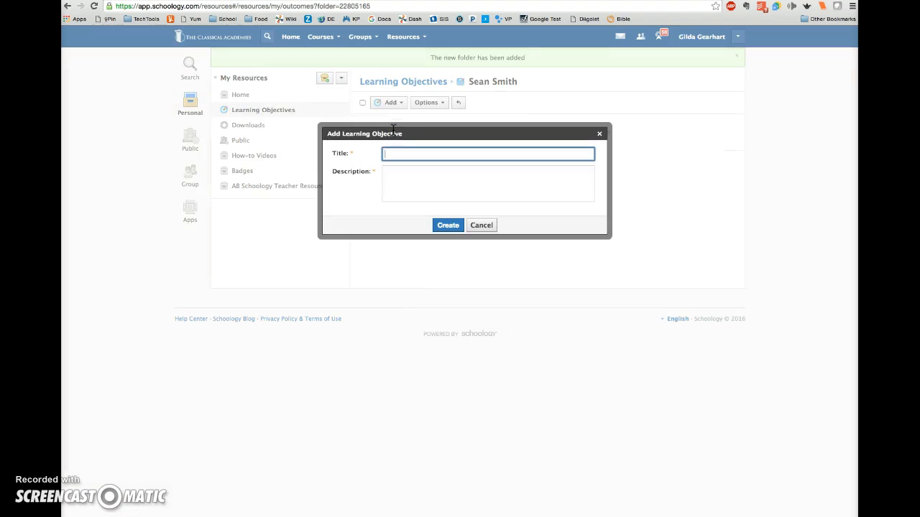
type("Fiv")
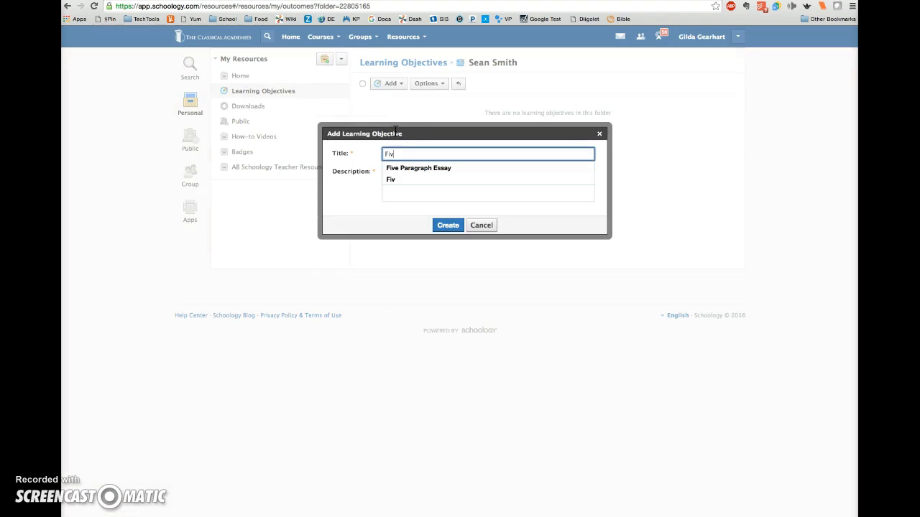
left_click(418, 167)
type("Student will write a five paragraph essay with . . .")
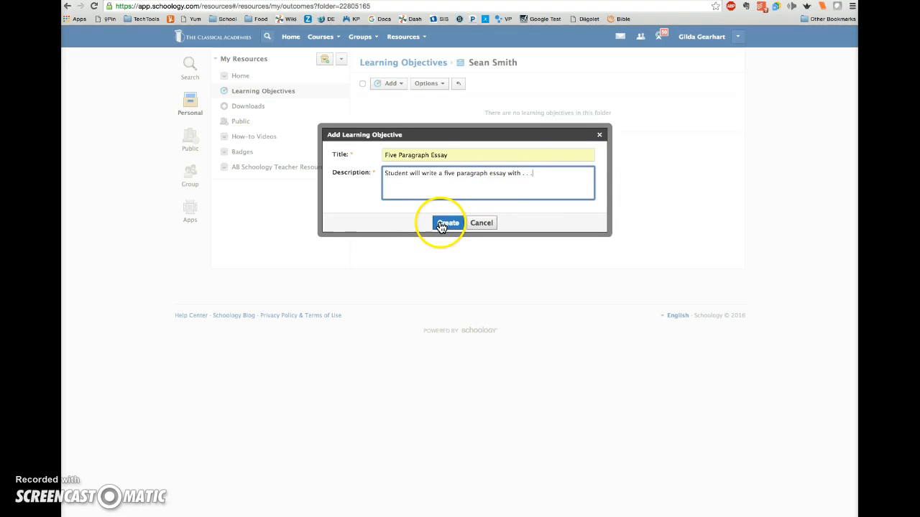
left_click(446, 223)
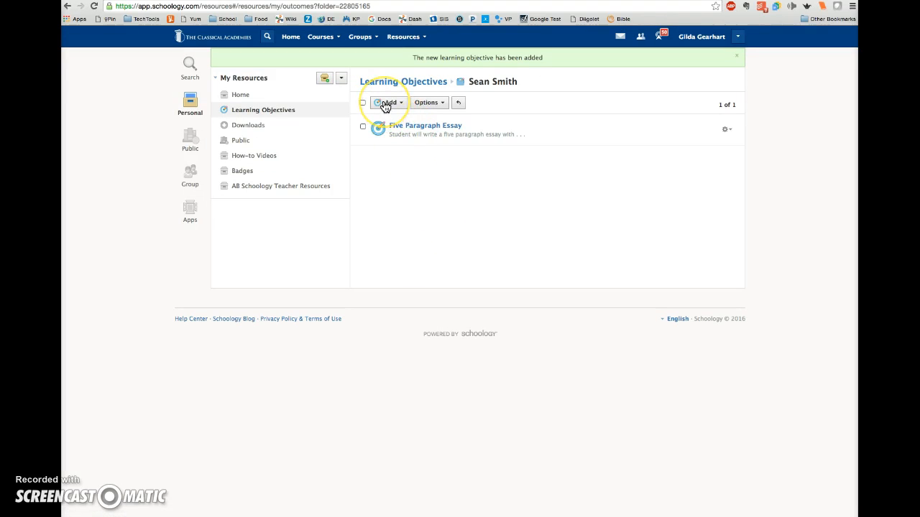
- Start a new assignment from Add Materials in the sandbox course
left_click(388, 102)
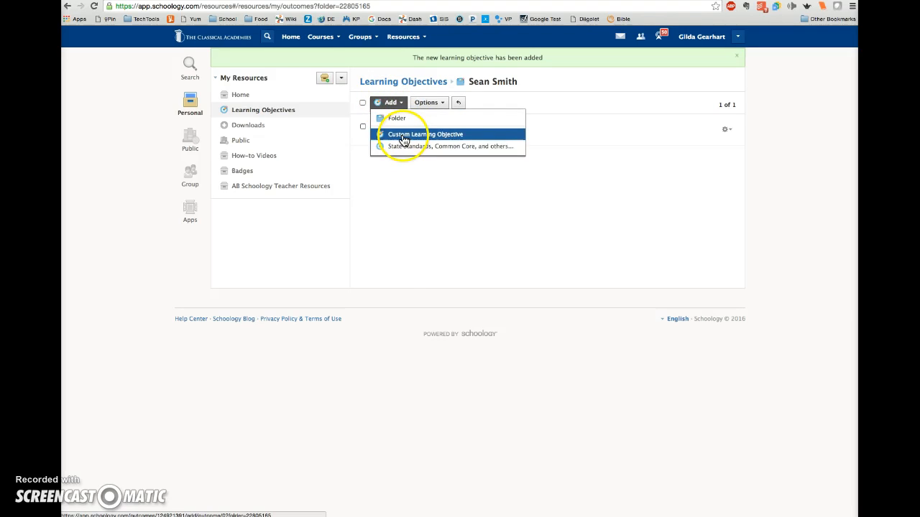
left_click(425, 135)
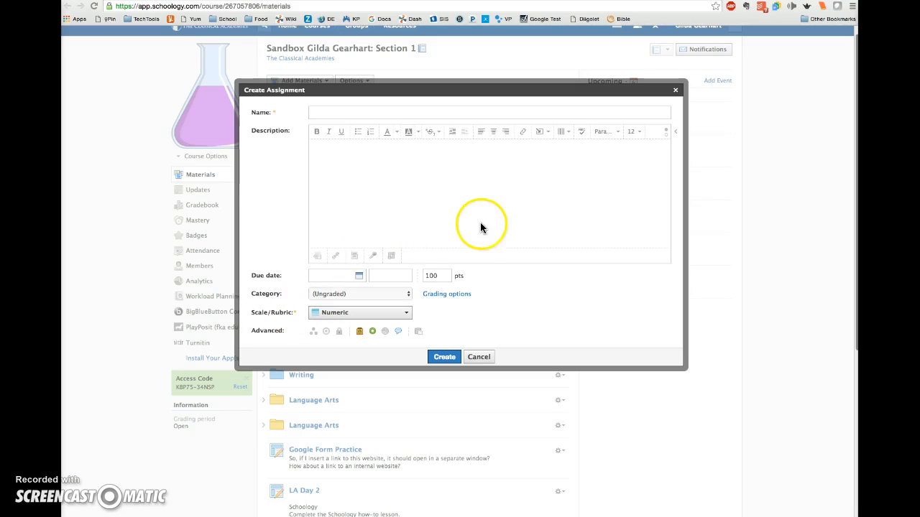
mouse_move(458, 217)
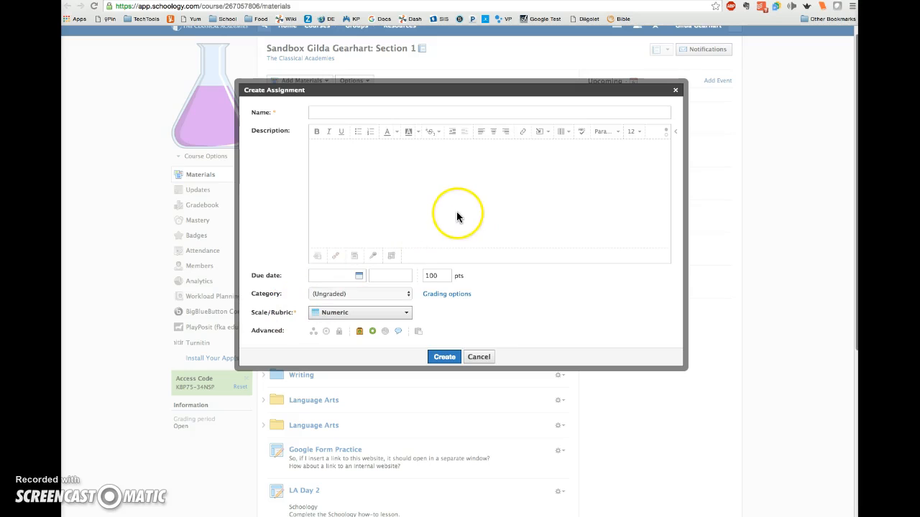
mouse_move(411, 188)
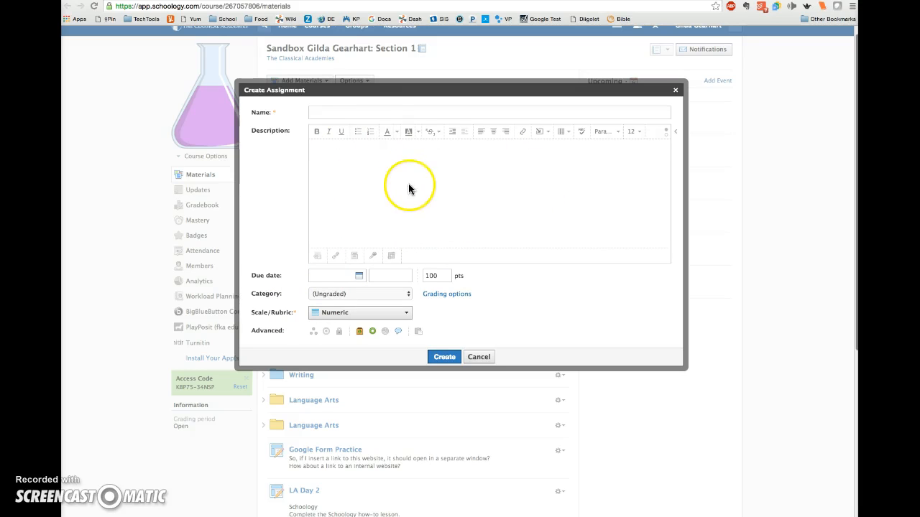
- Name the assignment Five Paragraph Essay and file it under the Homework category
left_click(319, 112)
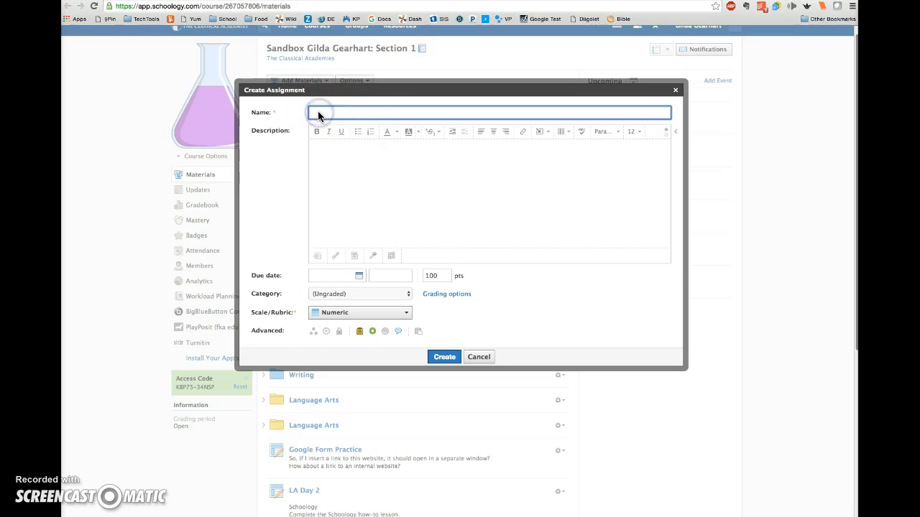
type("Five Paragraph Essay")
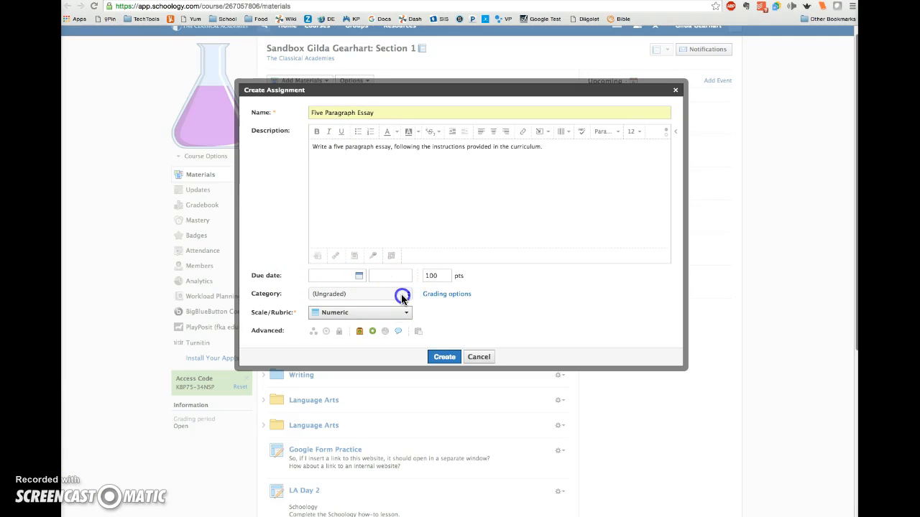
left_click(357, 293)
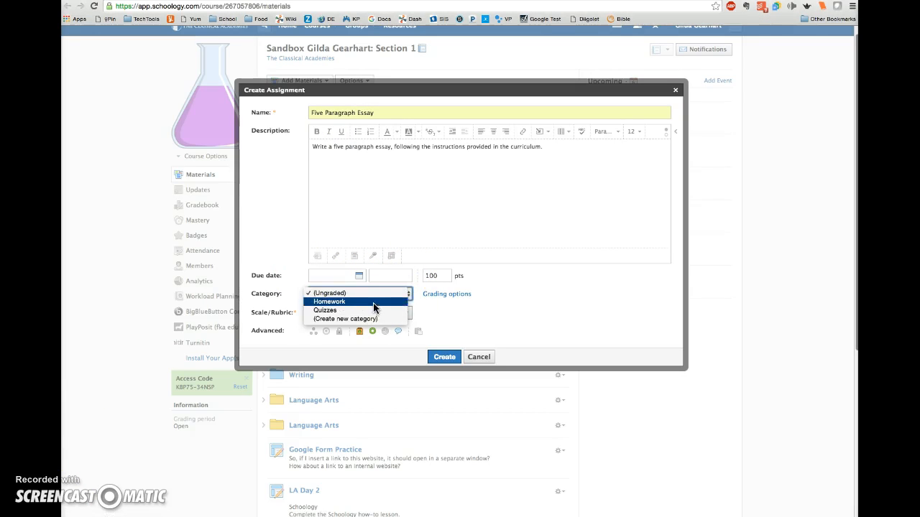
left_click(330, 301)
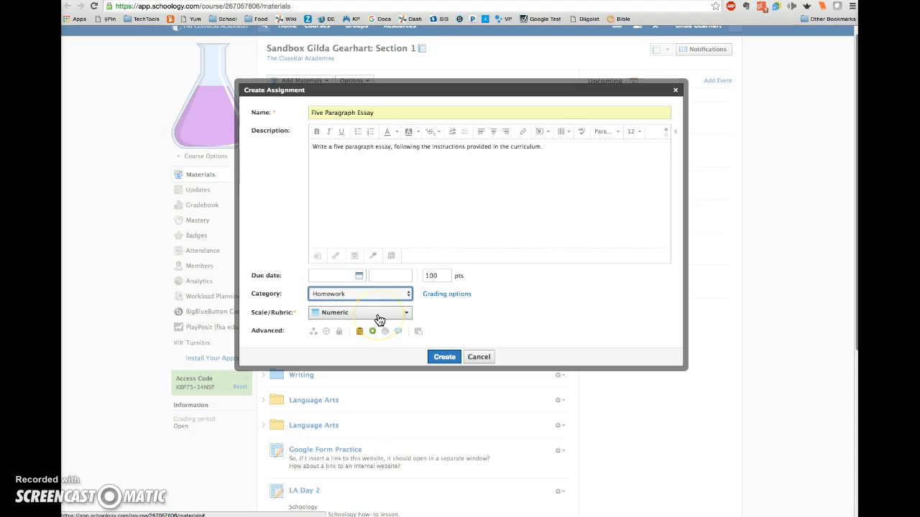
mouse_move(296, 345)
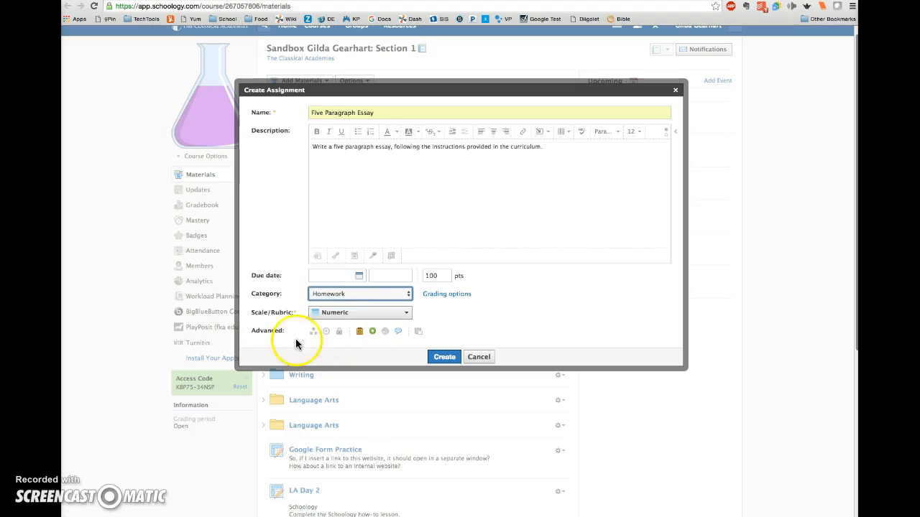
mouse_move(325, 331)
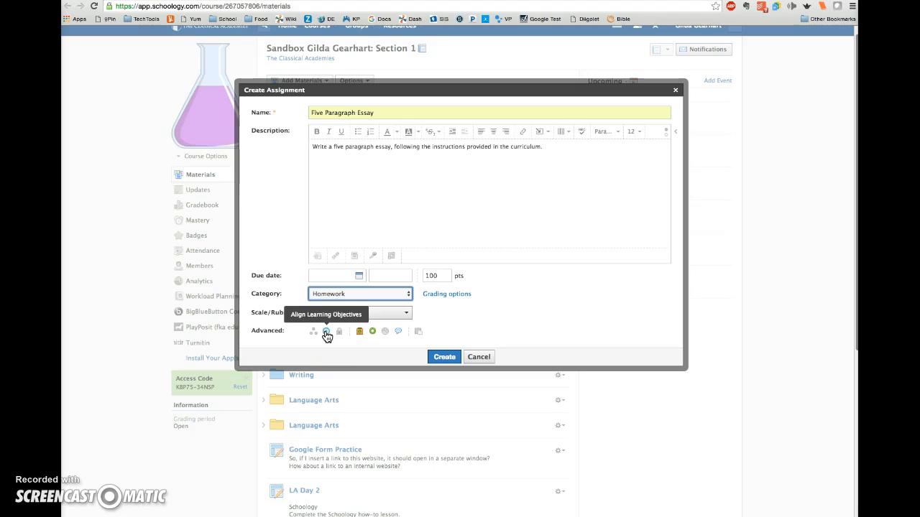
left_click(325, 331)
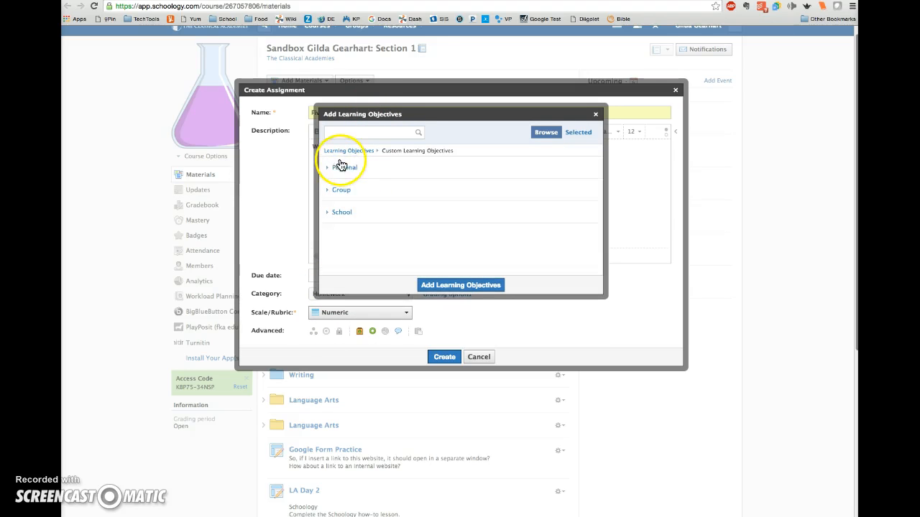
left_click(345, 167)
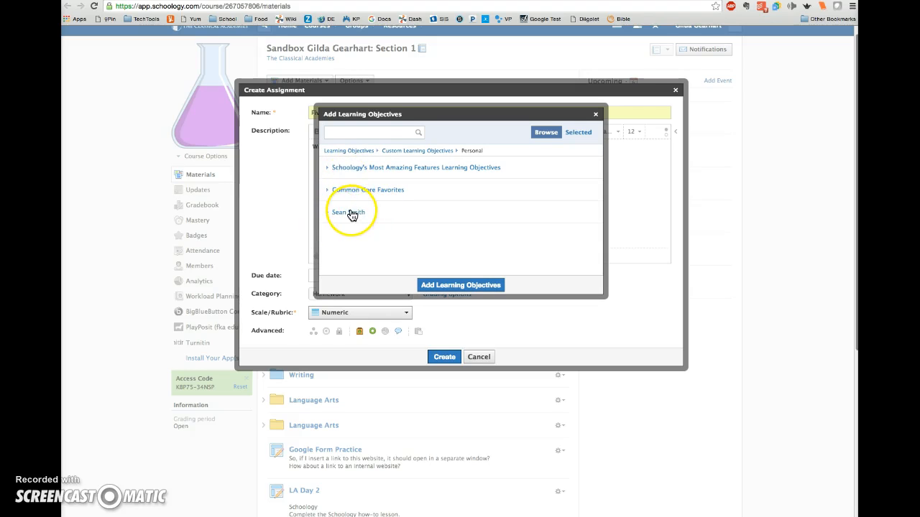
left_click(348, 212)
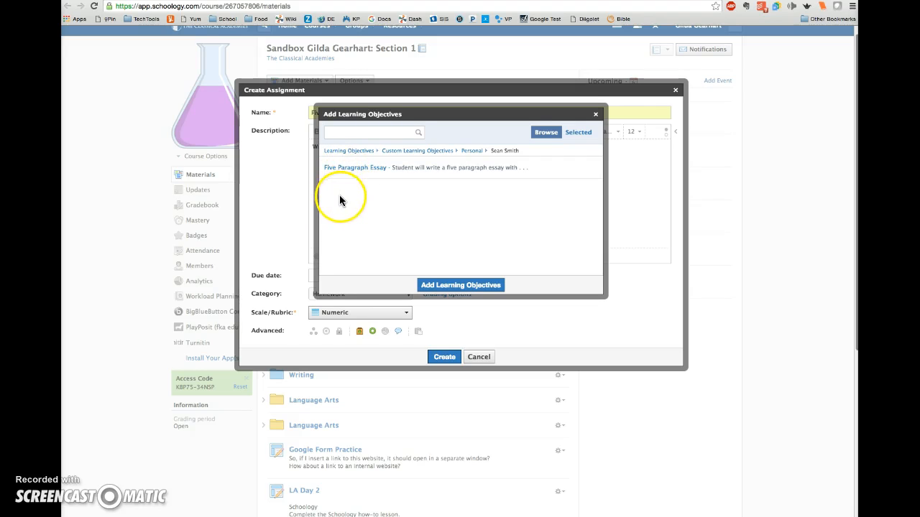
mouse_move(356, 230)
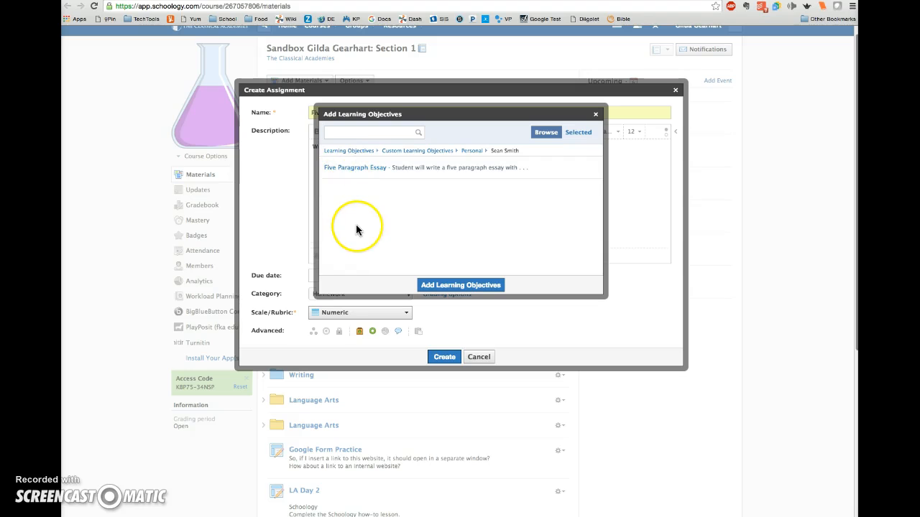
left_click(353, 166)
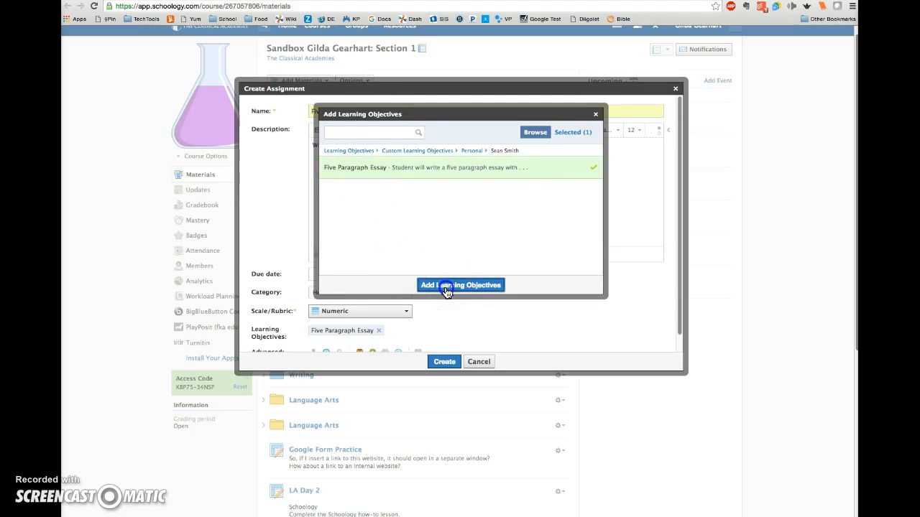
left_click(460, 285)
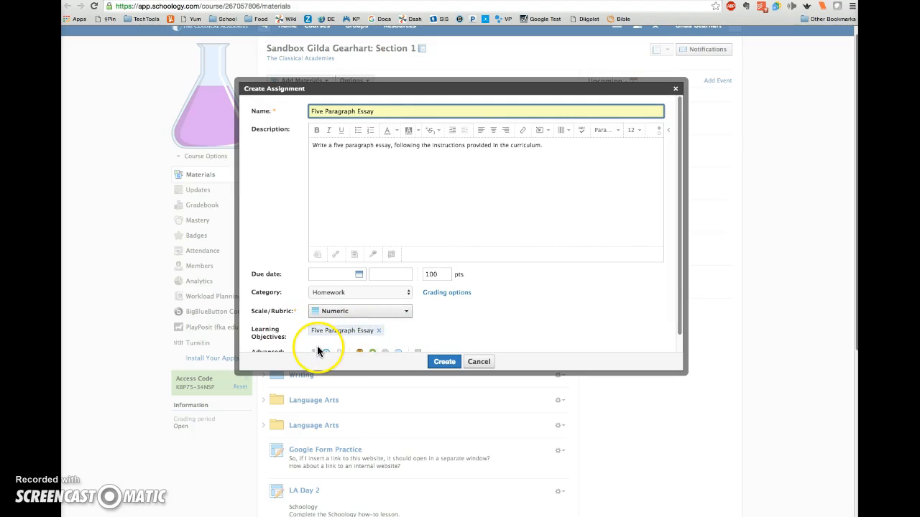
mouse_move(510, 327)
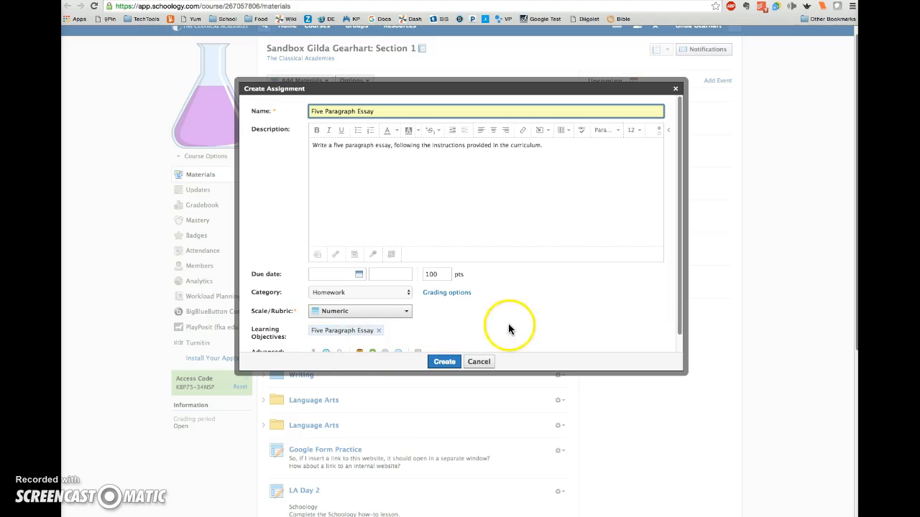
mouse_move(400, 334)
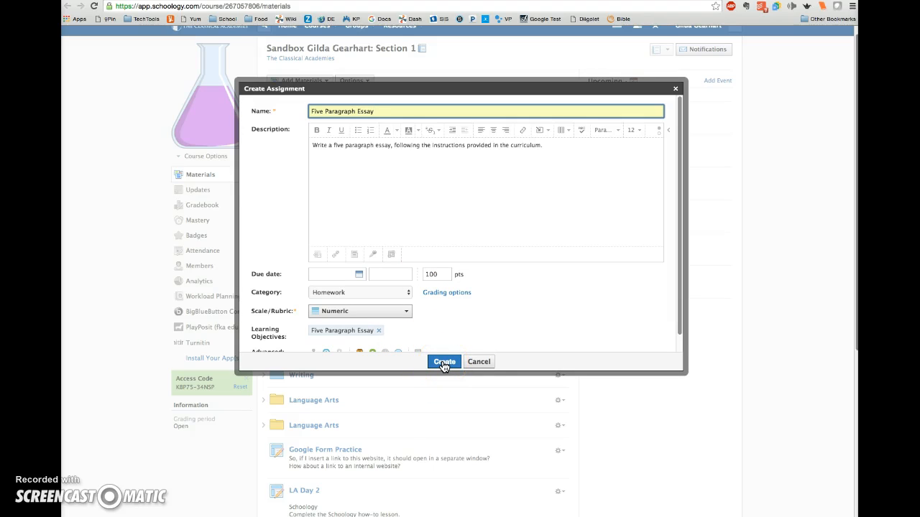
mouse_move(472, 308)
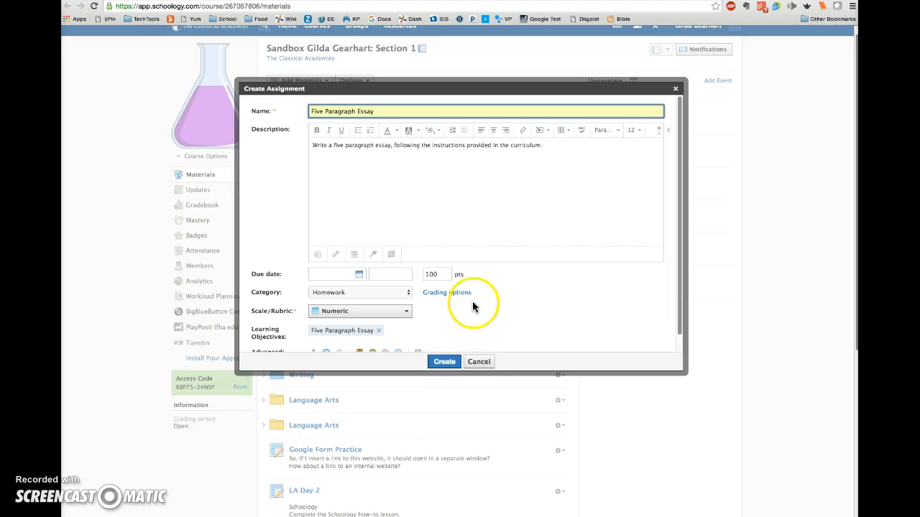